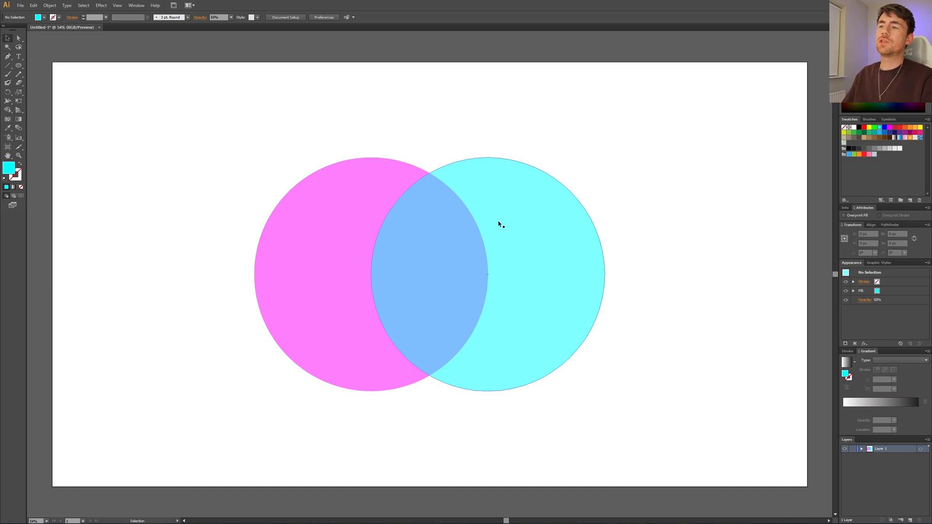
{"action": "mouse_move", "coordinate": [537, 216]}
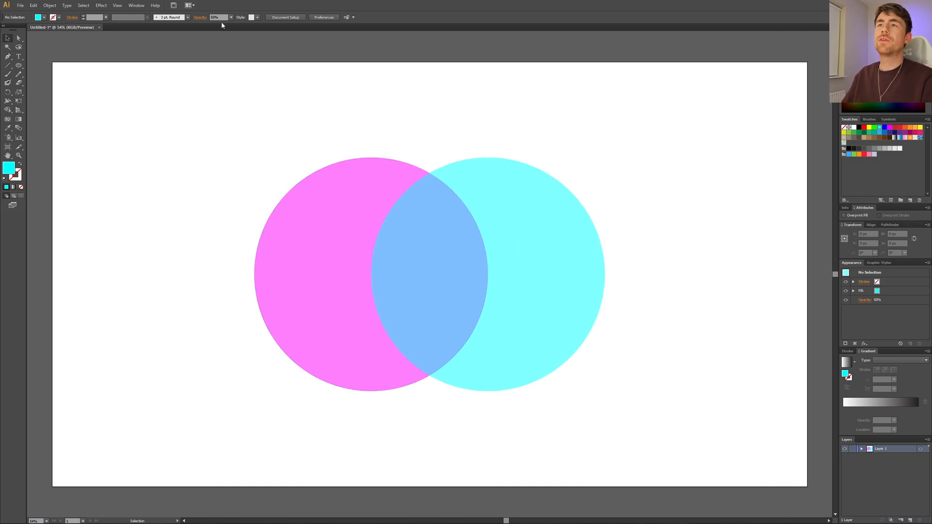
{"action": "mouse_move", "coordinate": [424, 158]}
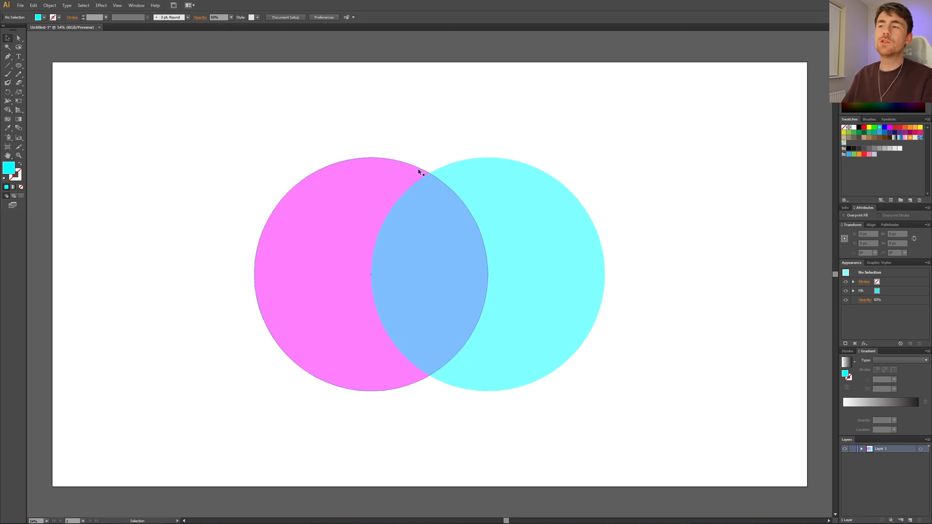
{"action": "mouse_move", "coordinate": [437, 191]}
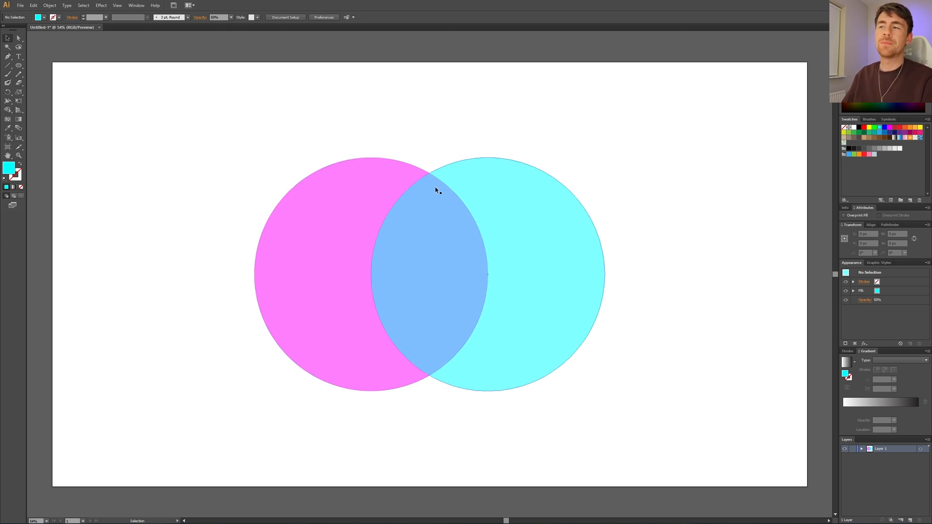
{"action": "mouse_move", "coordinate": [401, 272]}
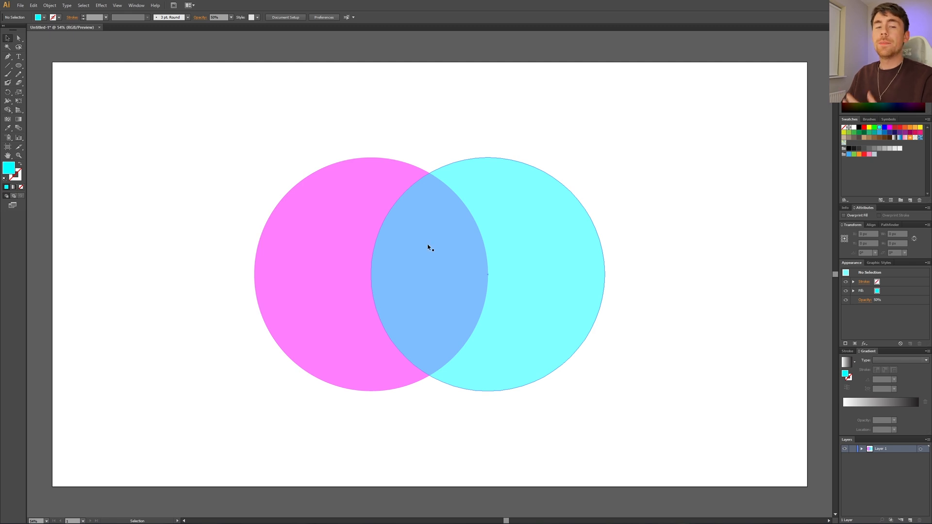
Select the Eyedropper tool and open the Navigator panel from the Window menu
{"action": "left_click", "coordinate": [8, 129]}
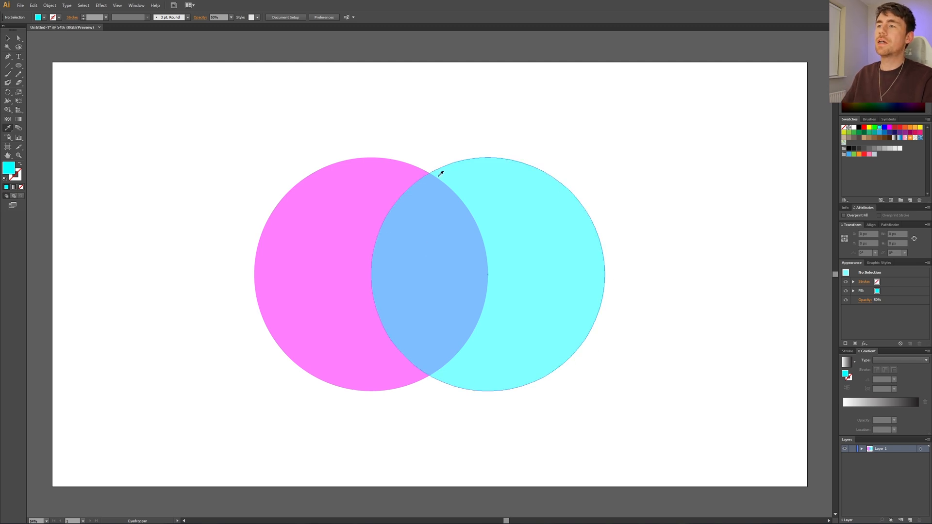
{"action": "mouse_move", "coordinate": [550, 254]}
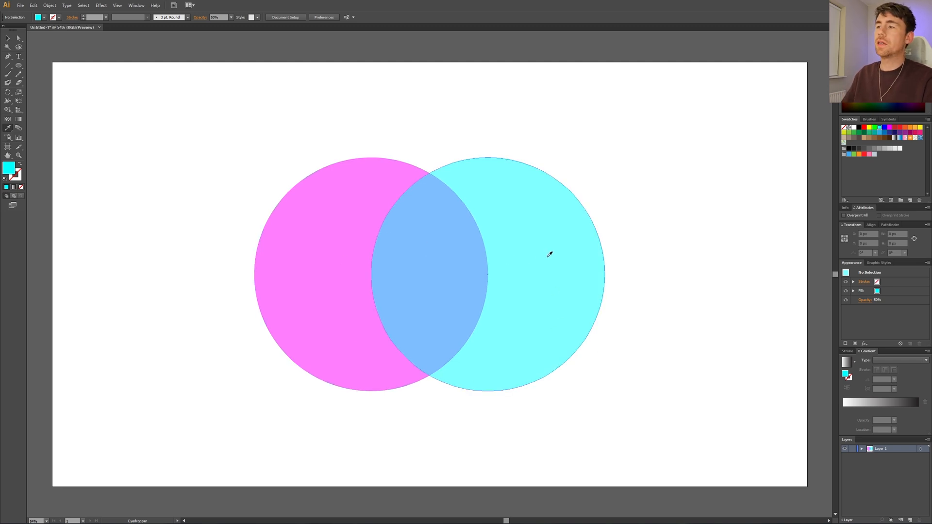
{"action": "mouse_move", "coordinate": [426, 254]}
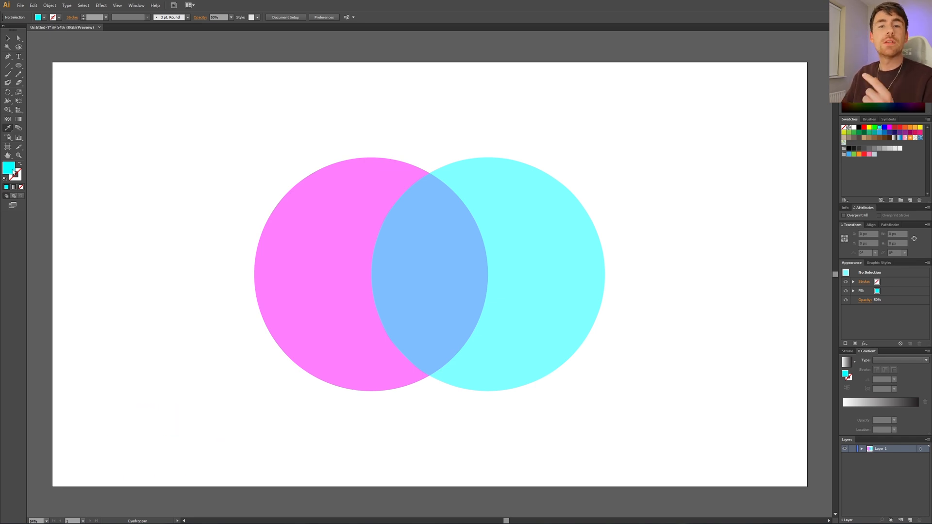
{"action": "mouse_move", "coordinate": [213, 221]}
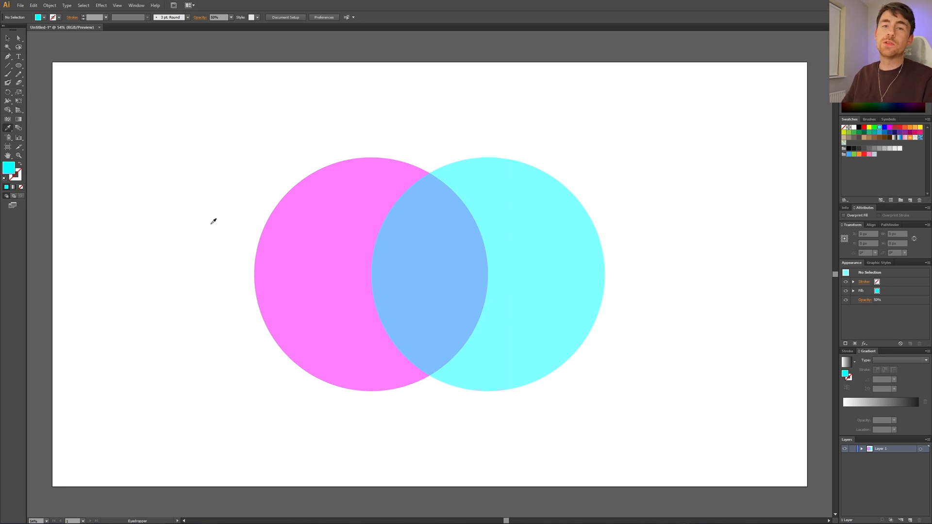
{"action": "mouse_move", "coordinate": [151, 76]}
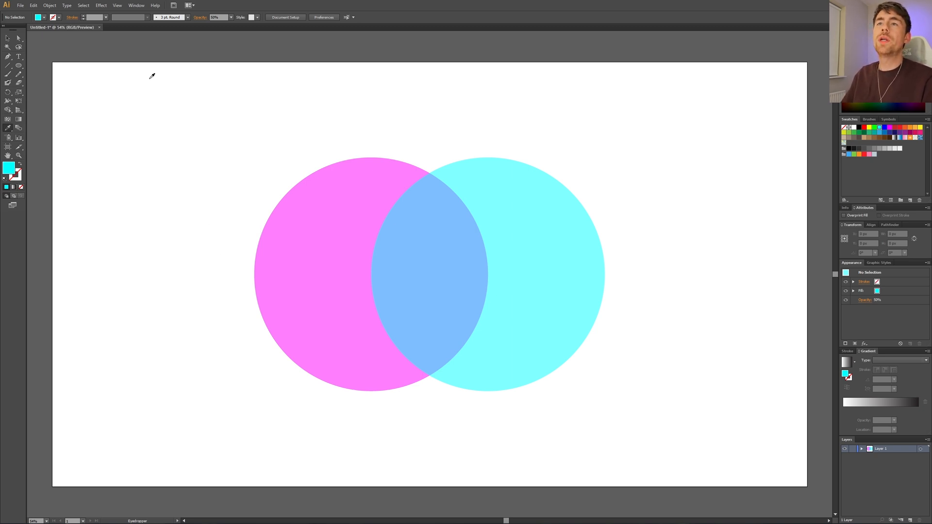
{"action": "left_click", "coordinate": [136, 5]}
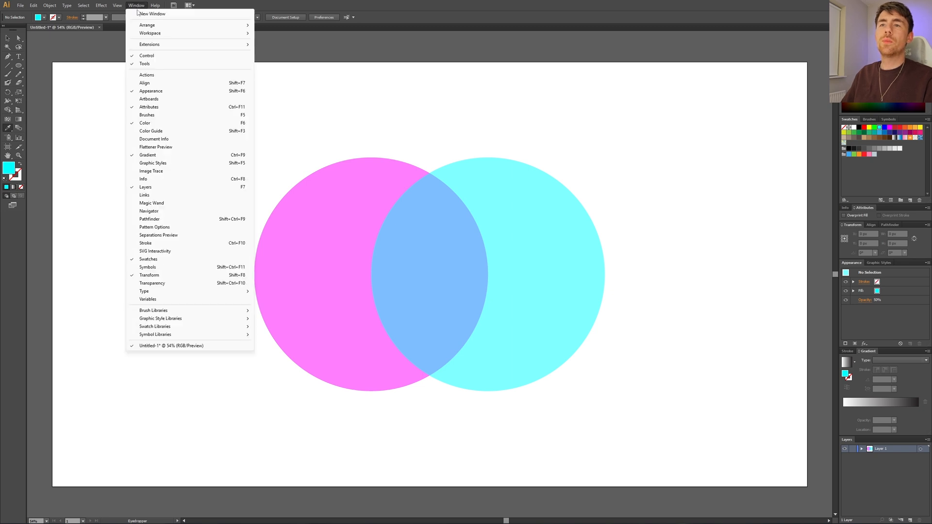
{"action": "mouse_move", "coordinate": [157, 216]}
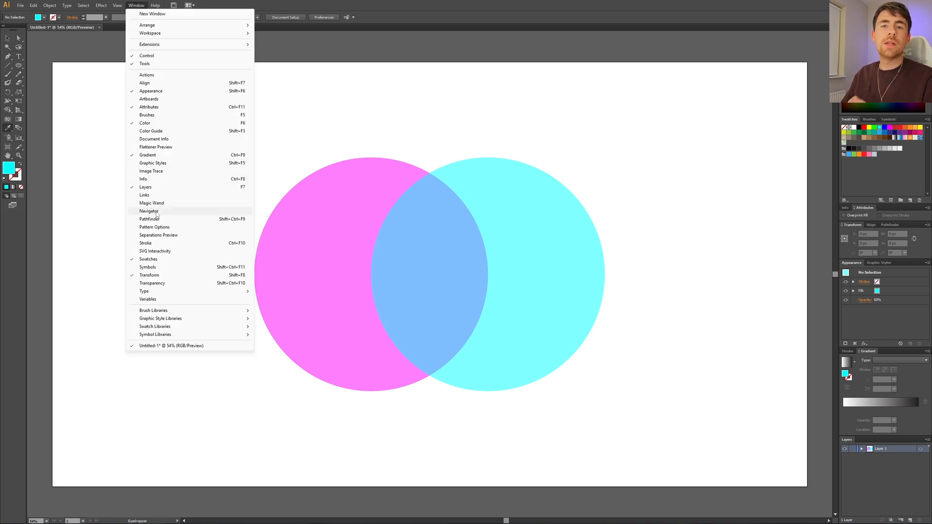
{"action": "left_click", "coordinate": [149, 211]}
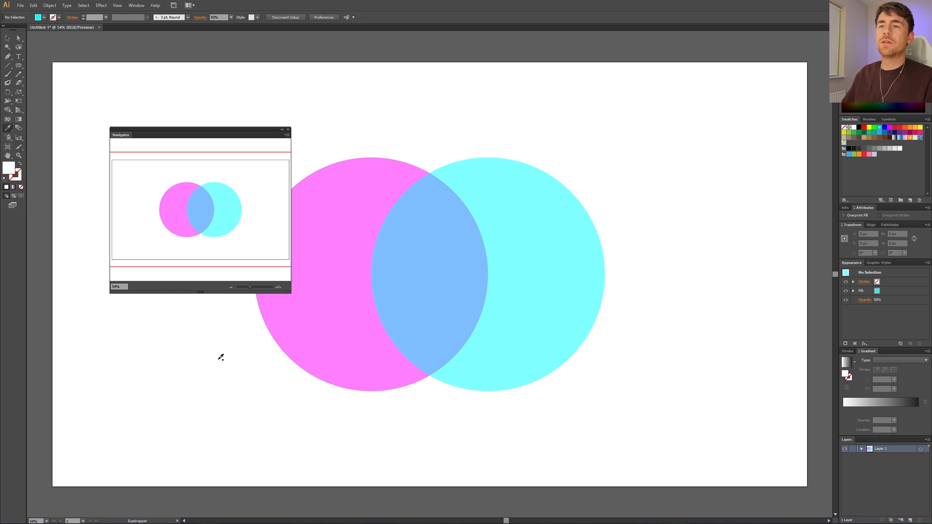
{"action": "mouse_move", "coordinate": [209, 235]}
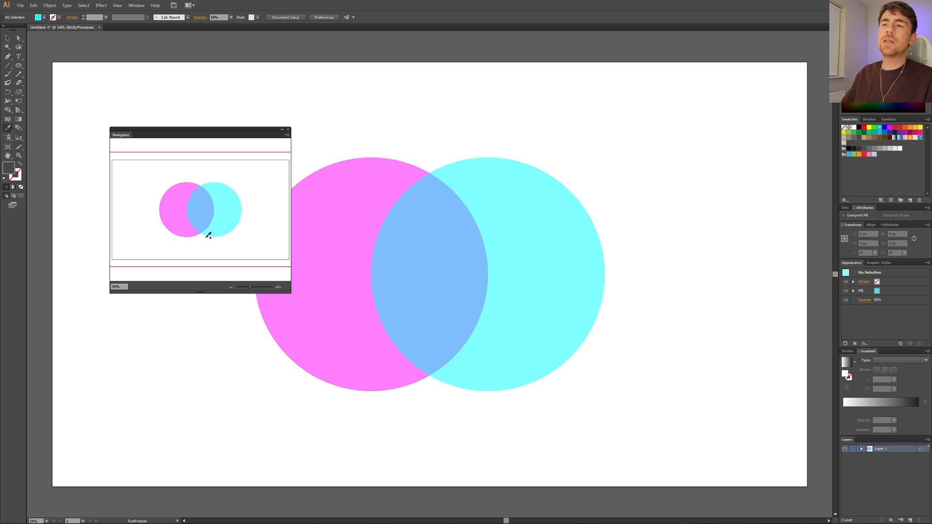